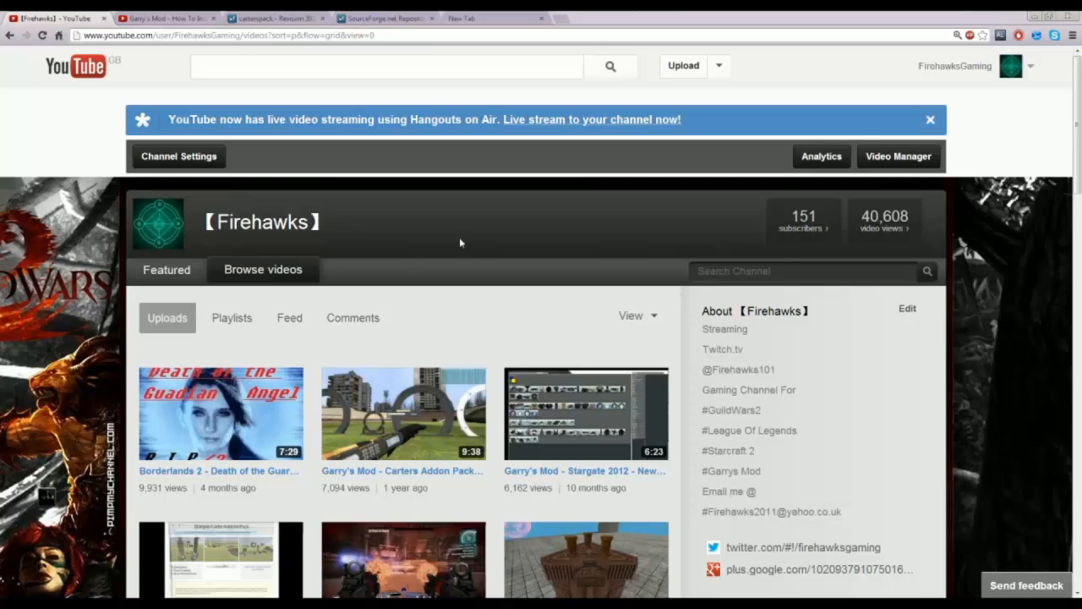
pyautogui.moveTo(424, 184)
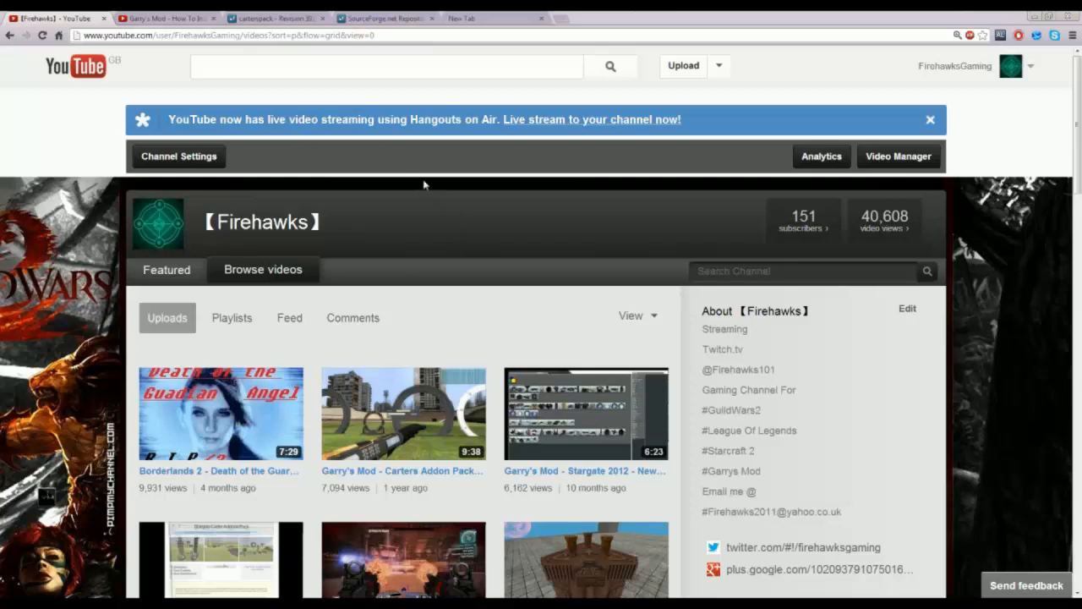
pyautogui.moveTo(403, 247)
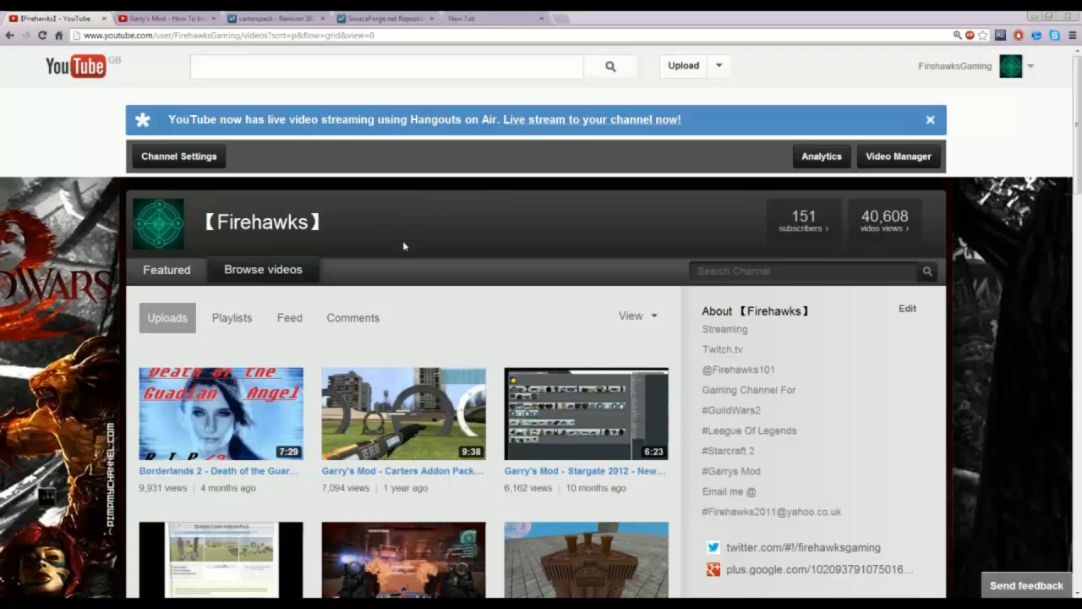
pyautogui.moveTo(572, 142)
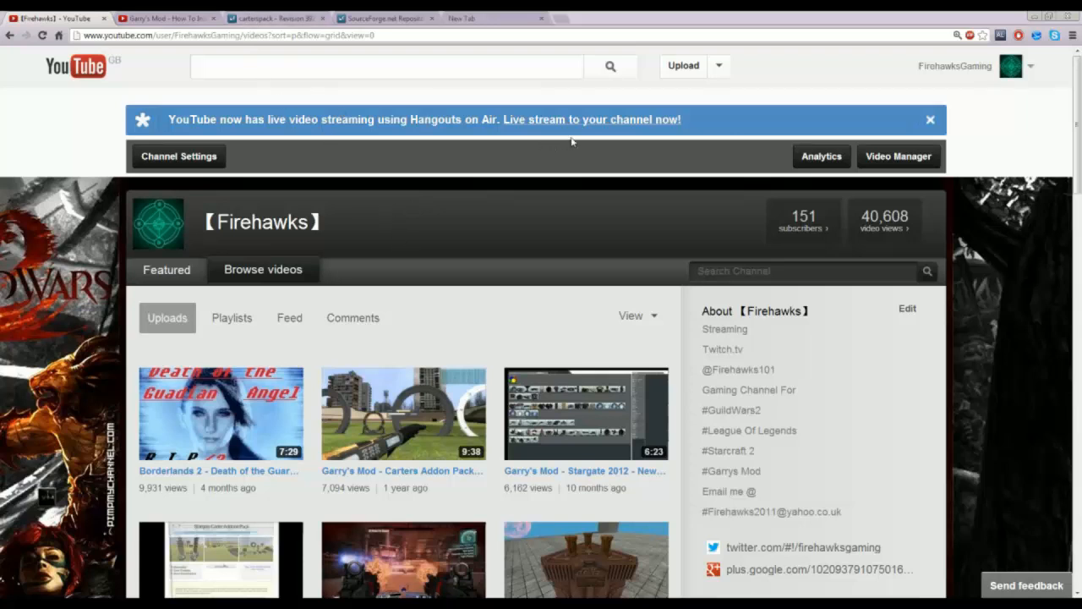
pyautogui.moveTo(515, 233)
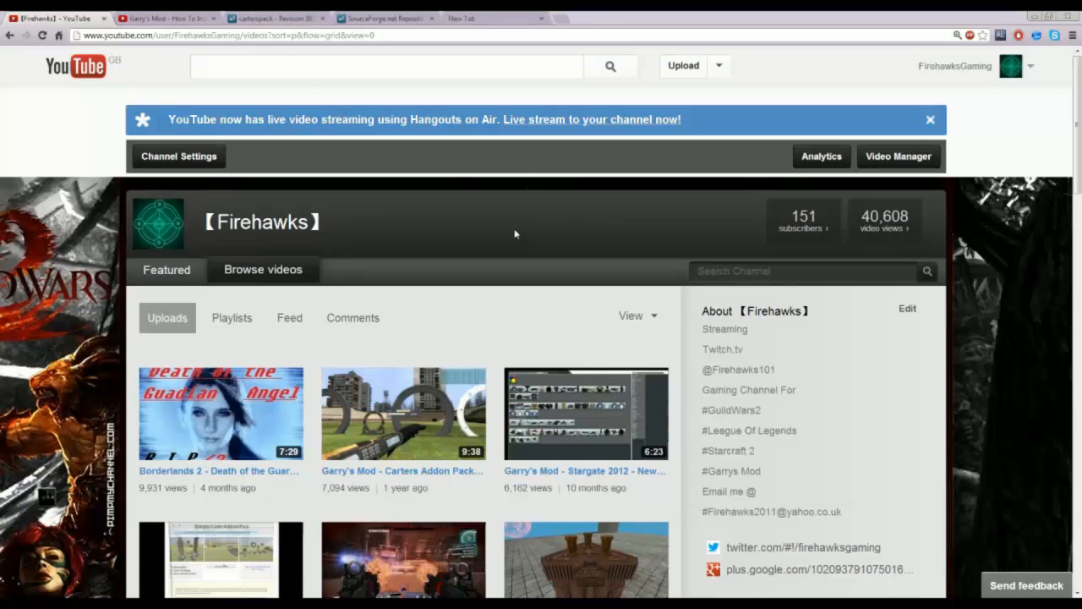
pyautogui.moveTo(403, 233)
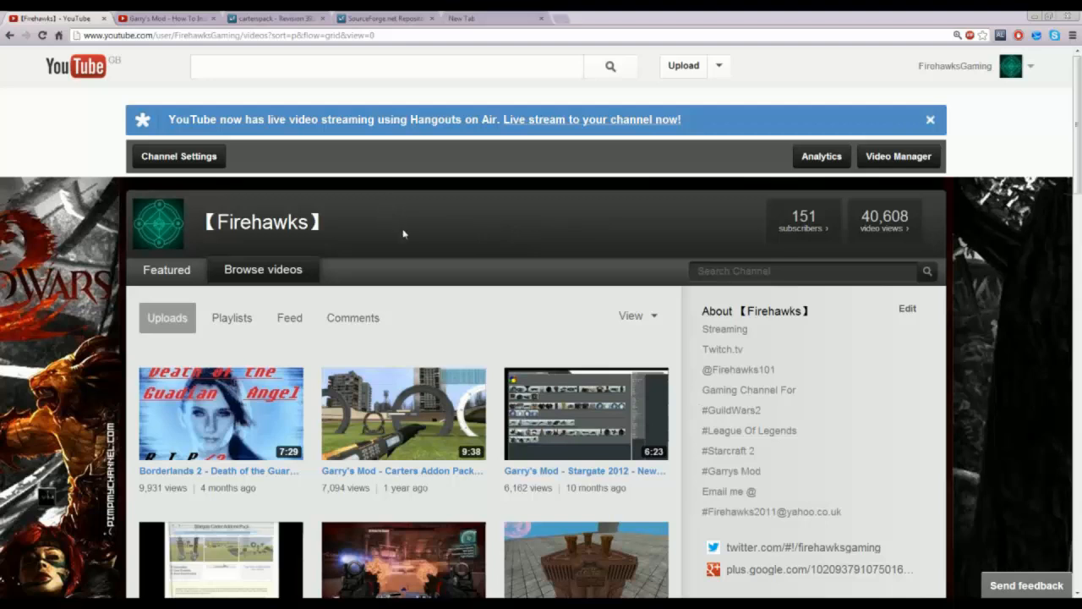
pyautogui.moveTo(239, 156)
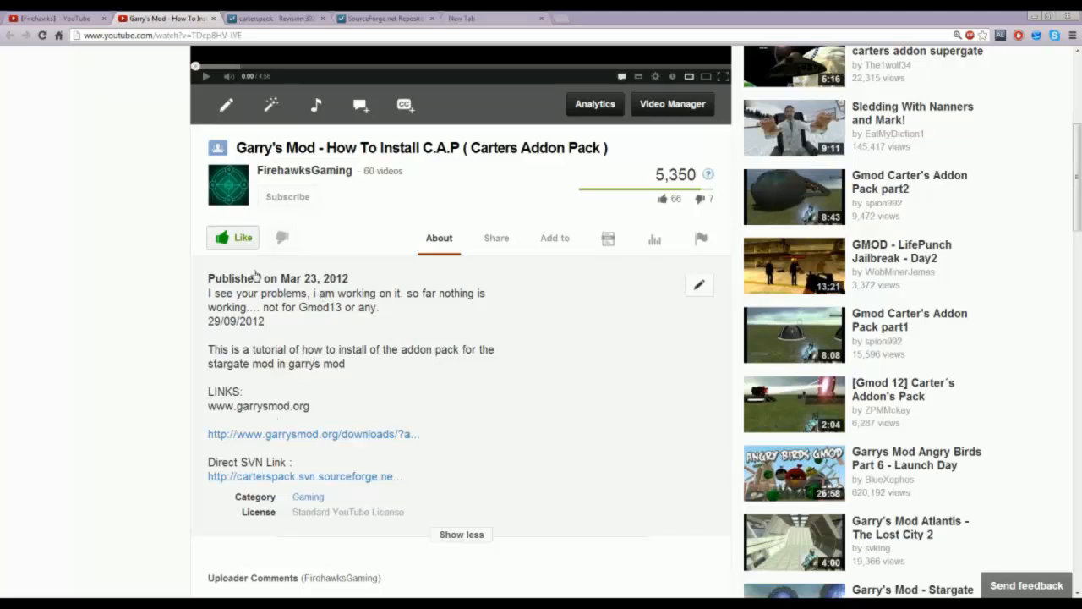
# Follow the video description link to the Carters Addon Pack SVN repository on SourceForge
pyautogui.click(274, 17)
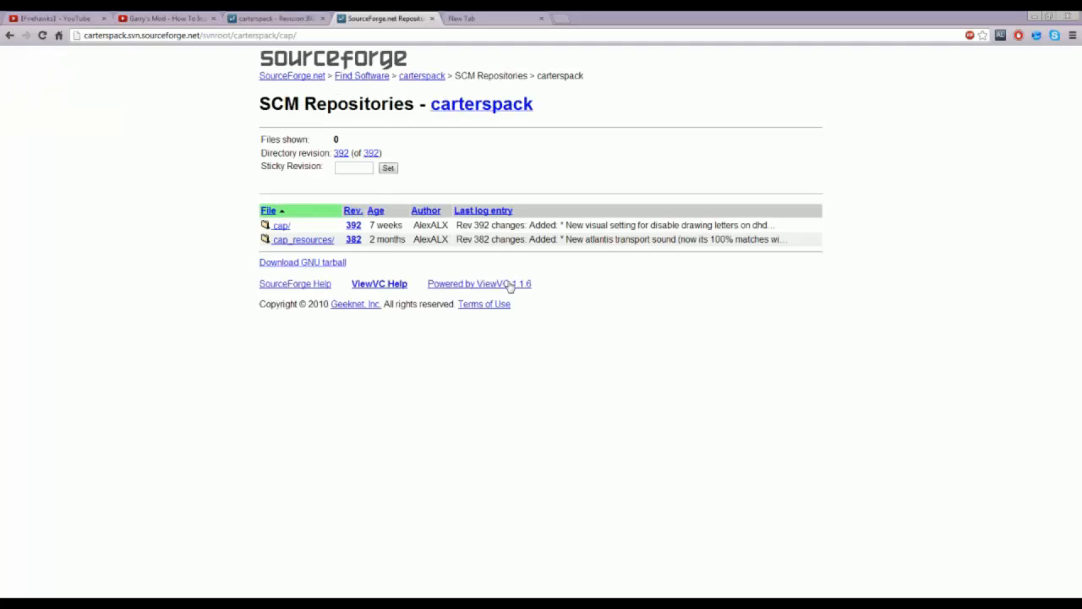
pyautogui.moveTo(431, 203)
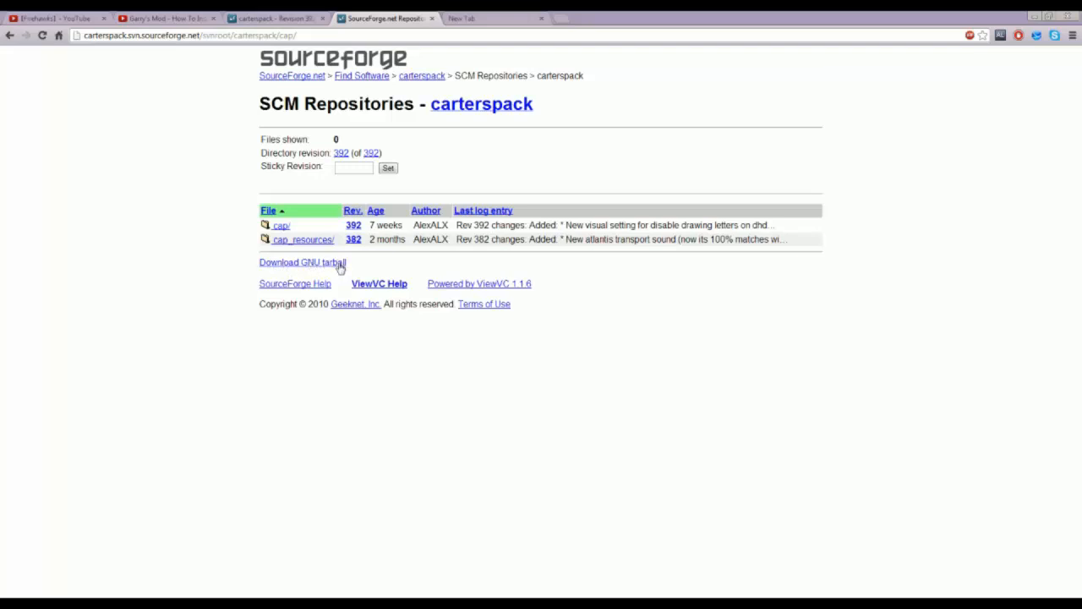
pyautogui.moveTo(332, 284)
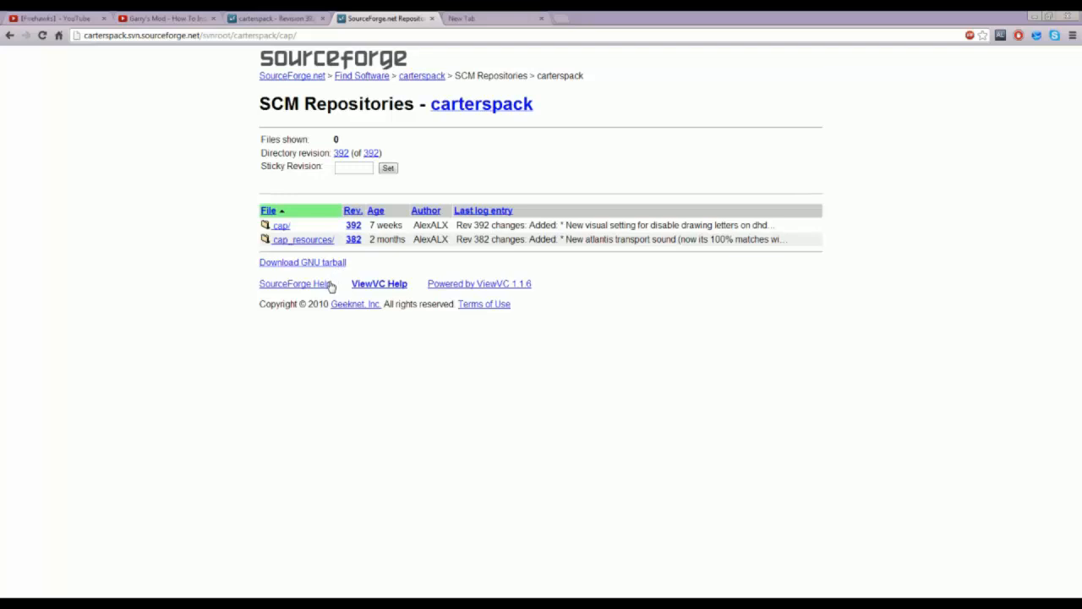
pyautogui.moveTo(328, 302)
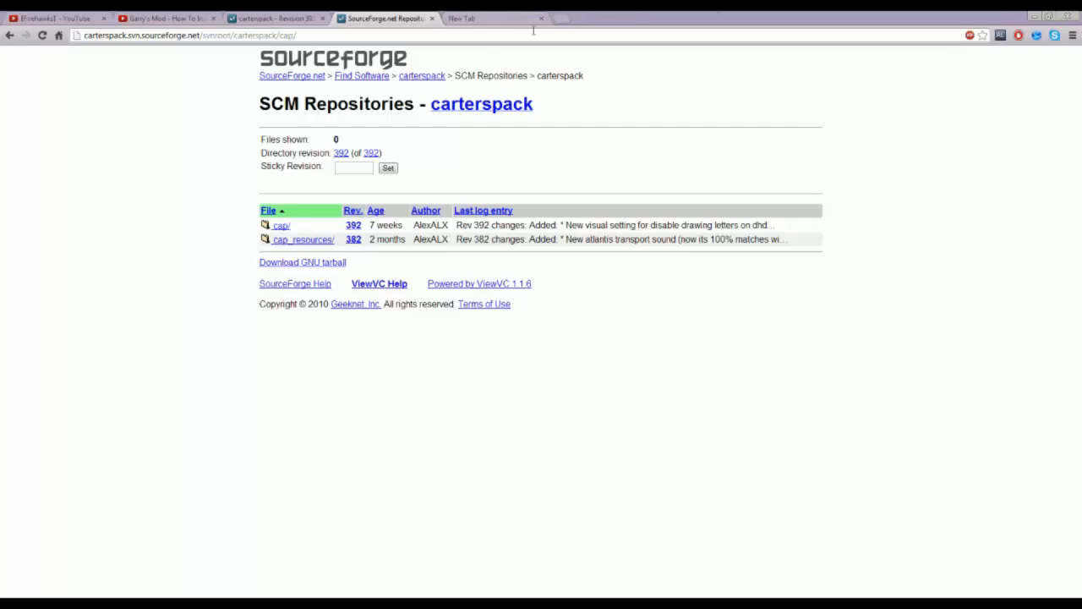
pyautogui.click(498, 17)
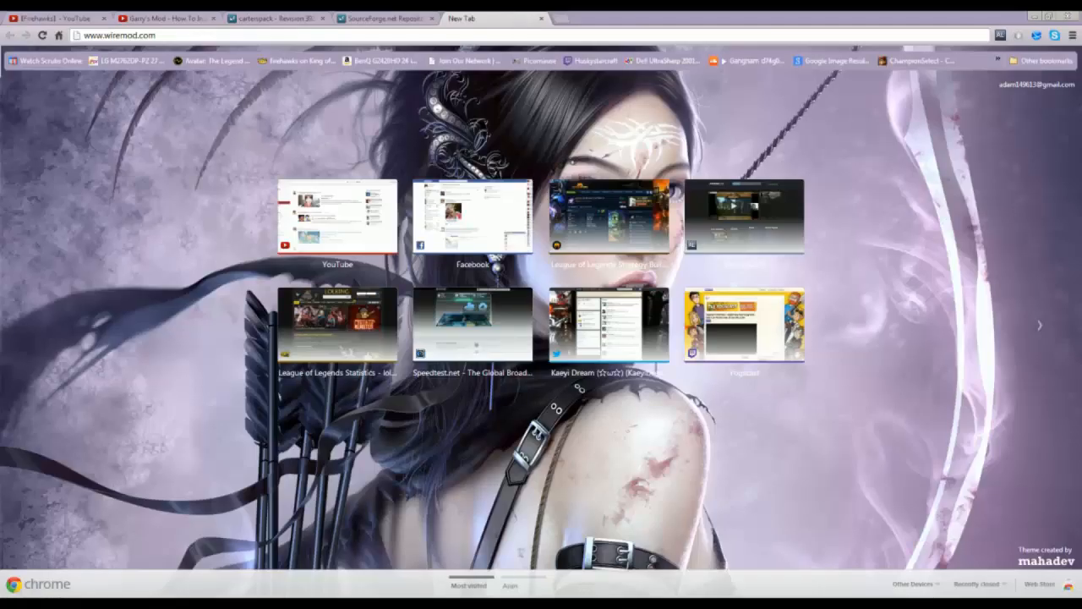
pyautogui.click(119, 34)
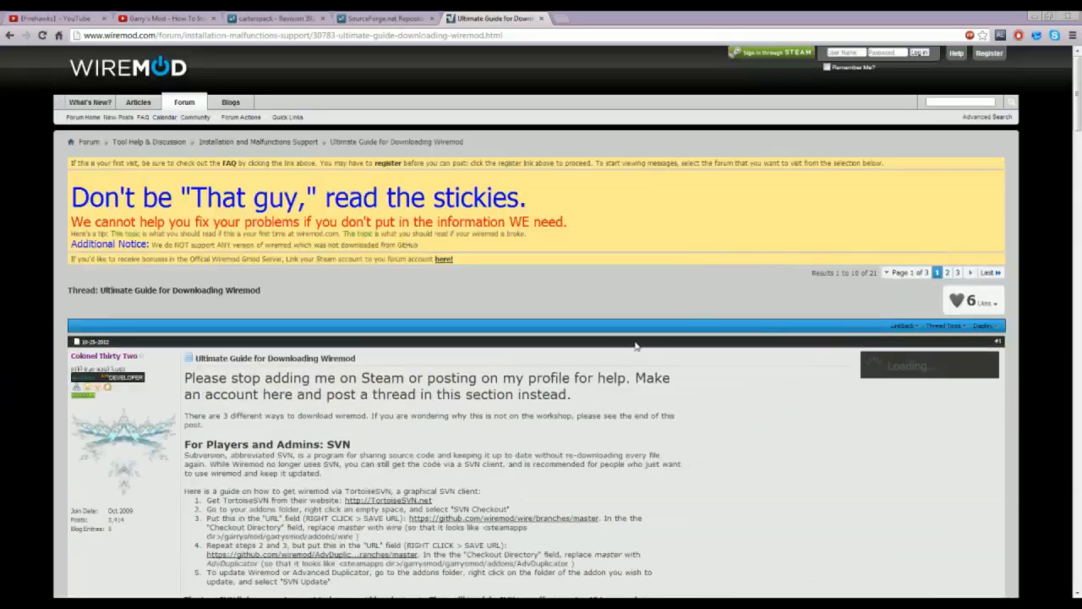
# Read down the Wiremod download guide to its GitHub instructions and select the link text
pyautogui.scroll(-3)
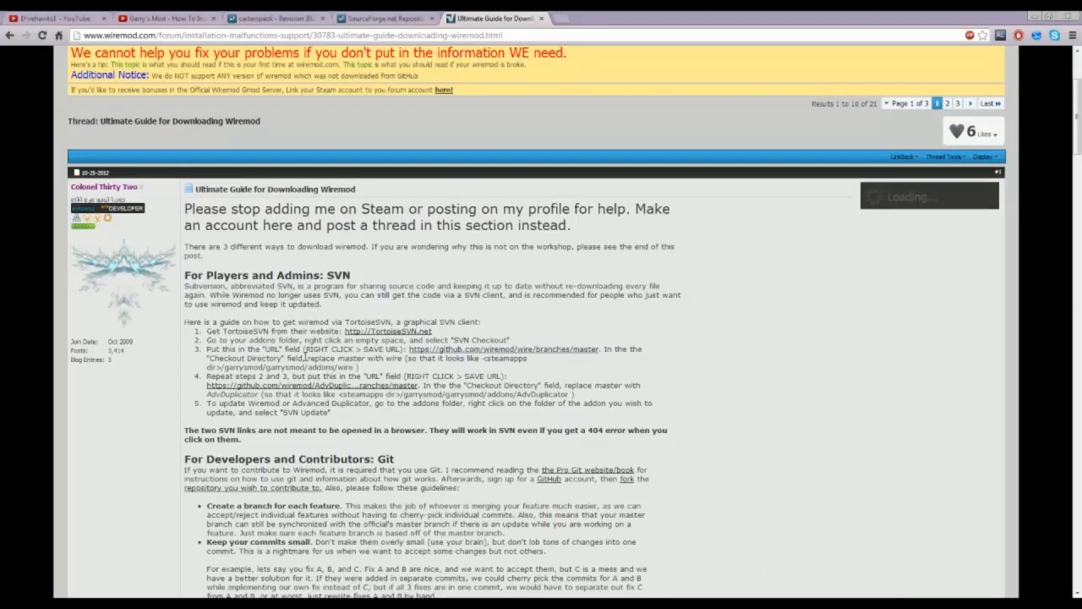
pyautogui.scroll(-3)
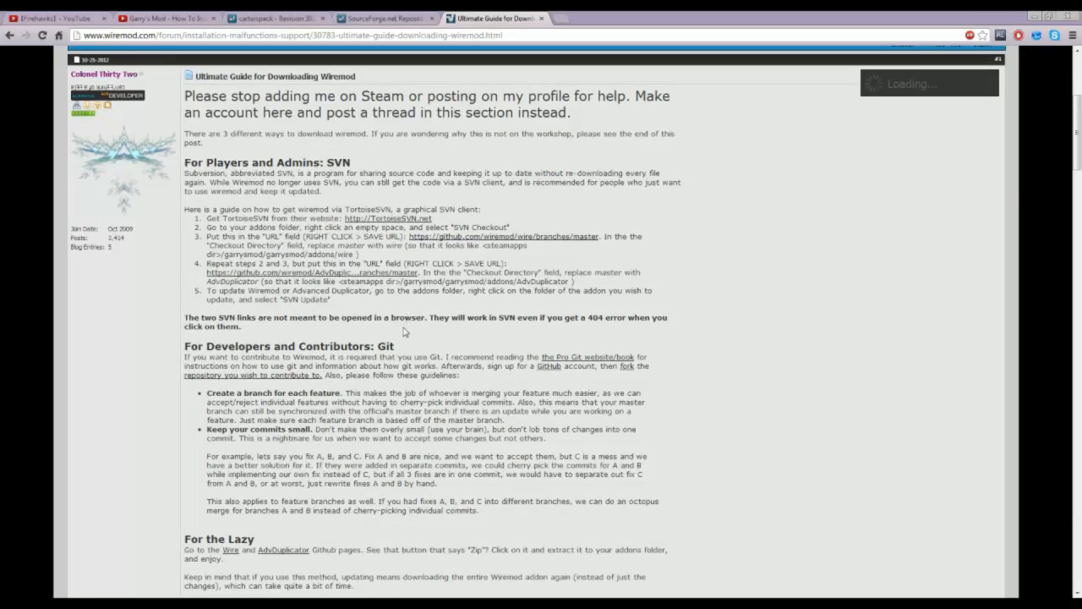
pyautogui.scroll(-3)
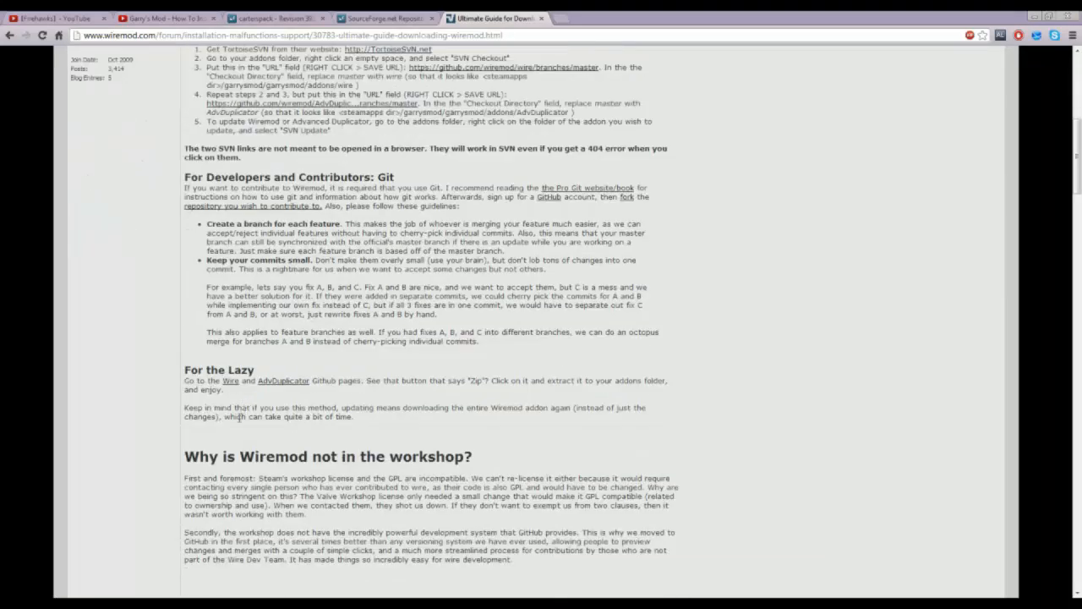
pyautogui.moveTo(183, 369); pyautogui.dragTo(389, 407)
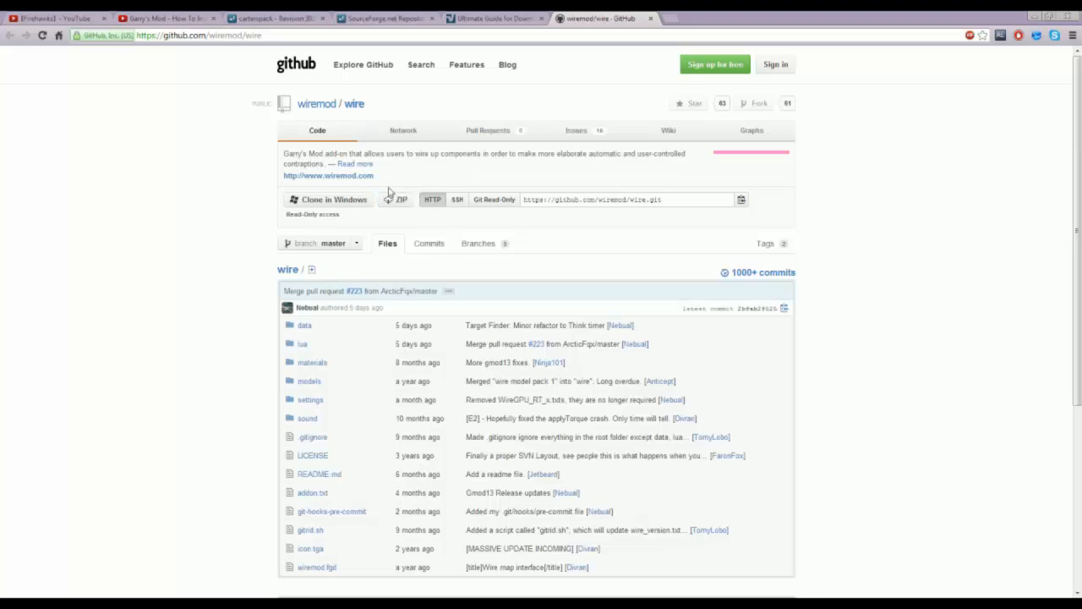
pyautogui.moveTo(413, 227)
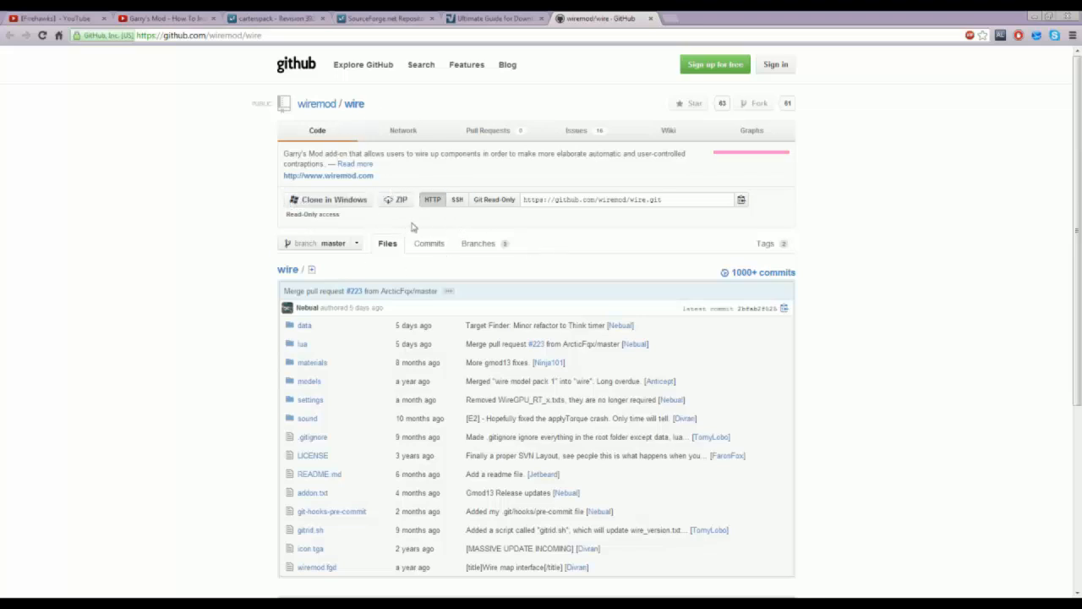
pyautogui.moveTo(359, 267)
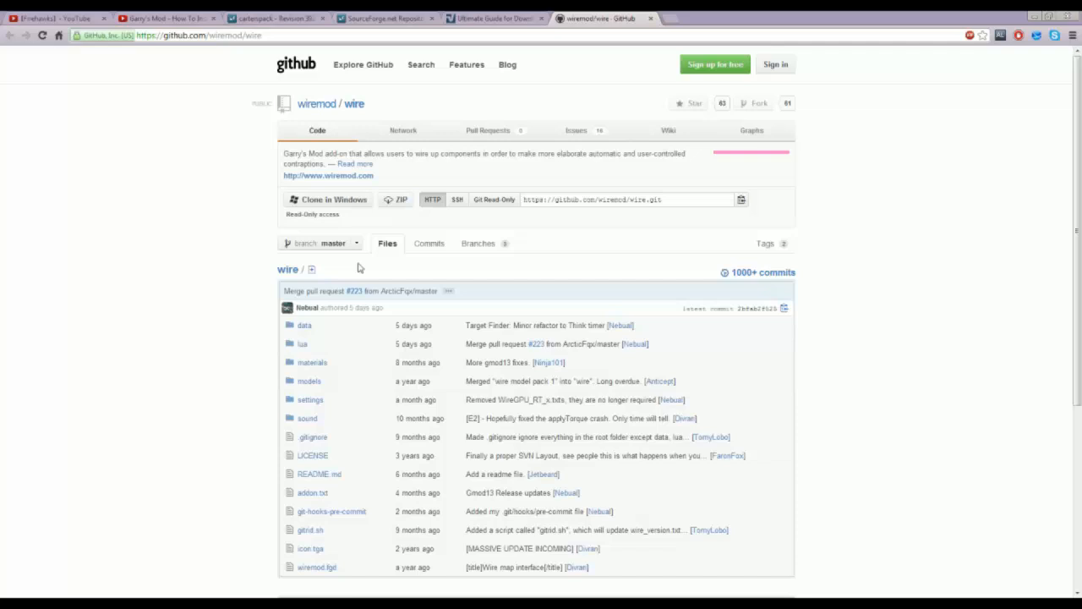
pyautogui.moveTo(429, 221)
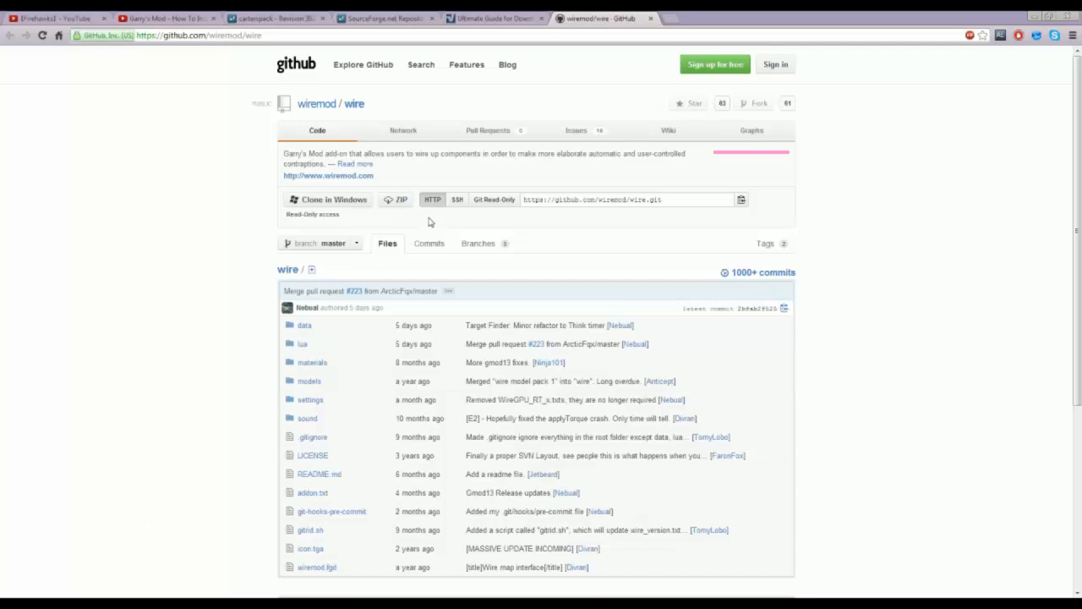
pyautogui.moveTo(389, 196)
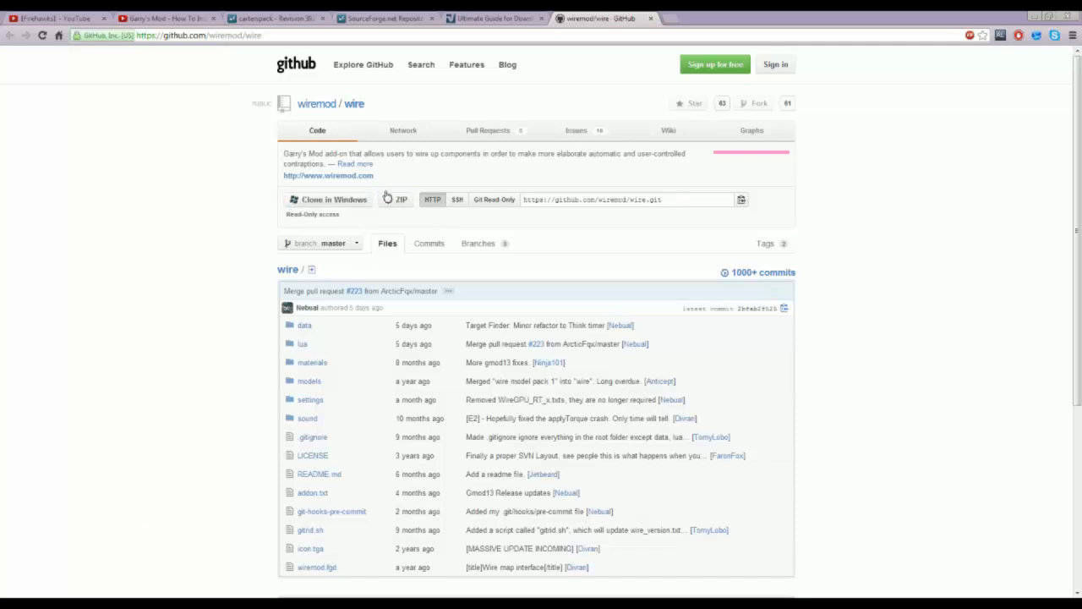
pyautogui.moveTo(78, 593)
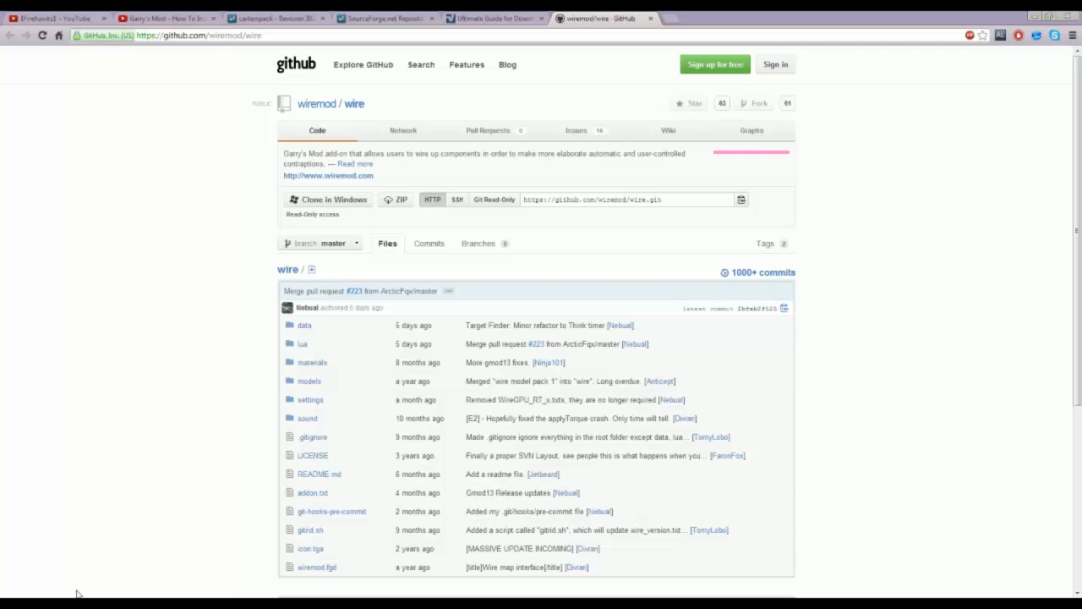
pyautogui.moveTo(994, 95)
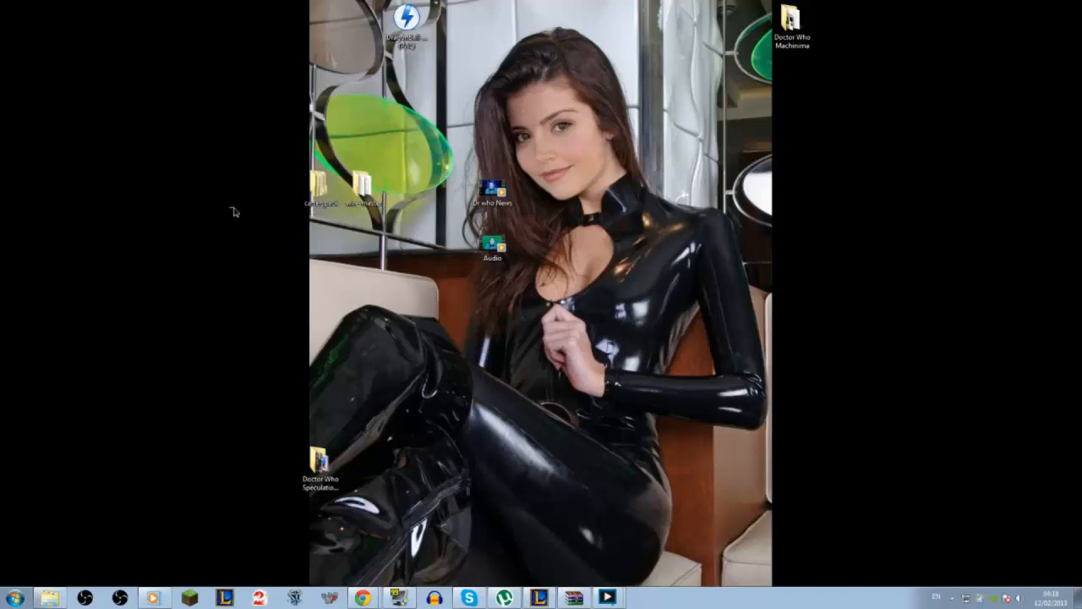
pyautogui.moveTo(291, 267)
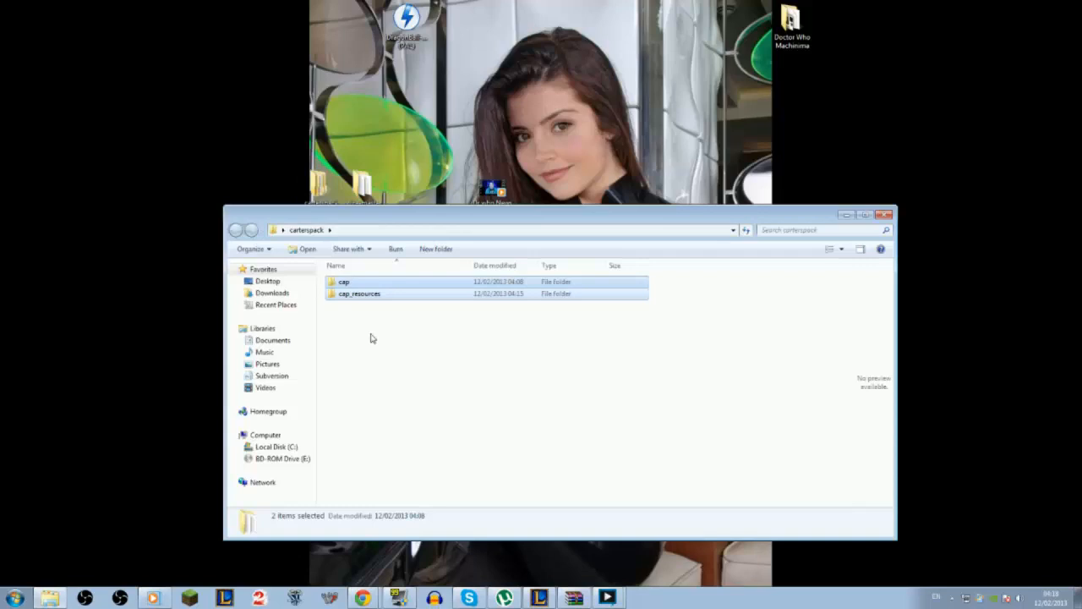
# Select the cap and cap_resources folders, then start navigating toward the game install location
pyautogui.click(379, 305)
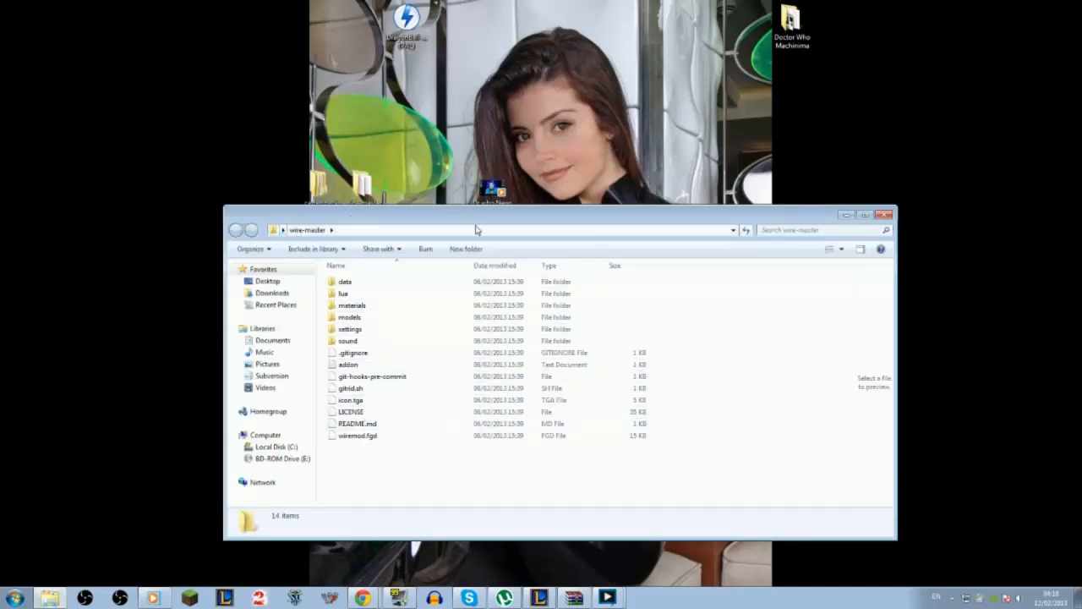
pyautogui.click(886, 213)
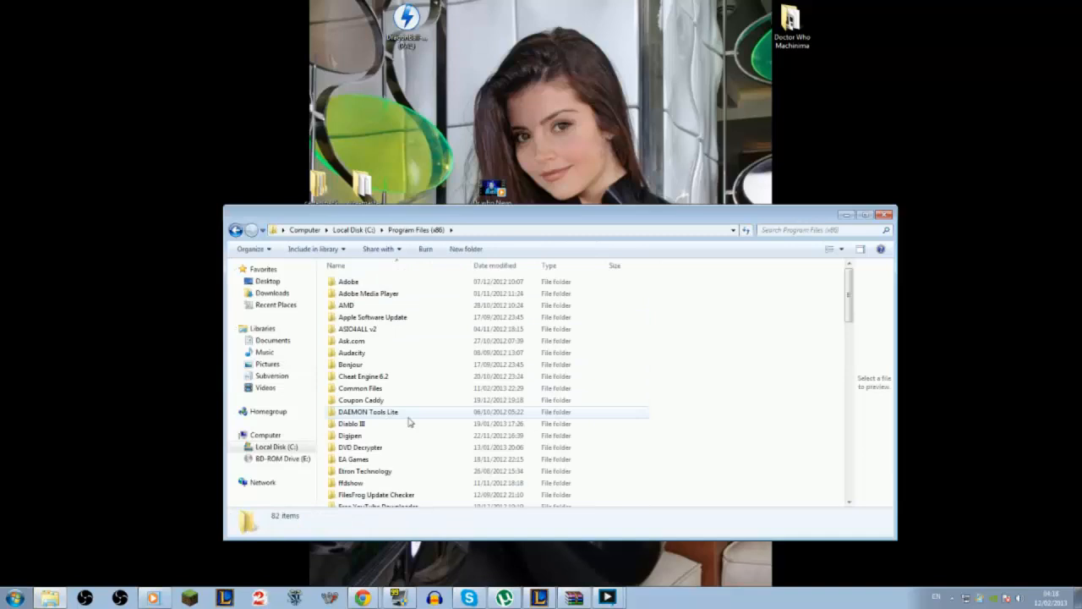
# Navigate Program Files (x86) > Steam > steamapps > account folder > garrysmod
pyautogui.scroll(-3)
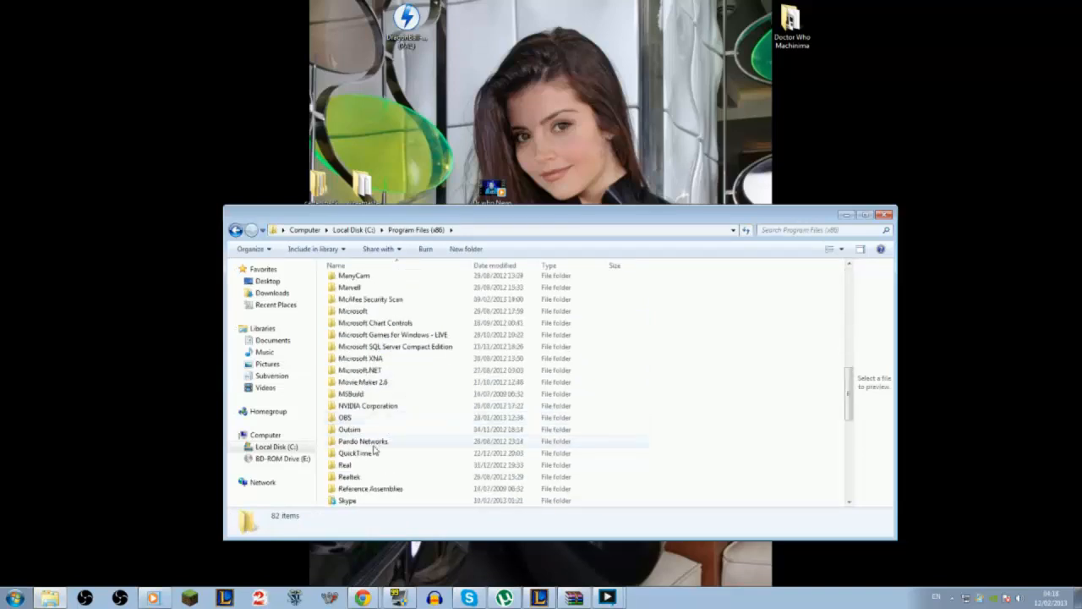
pyautogui.scroll(-3)
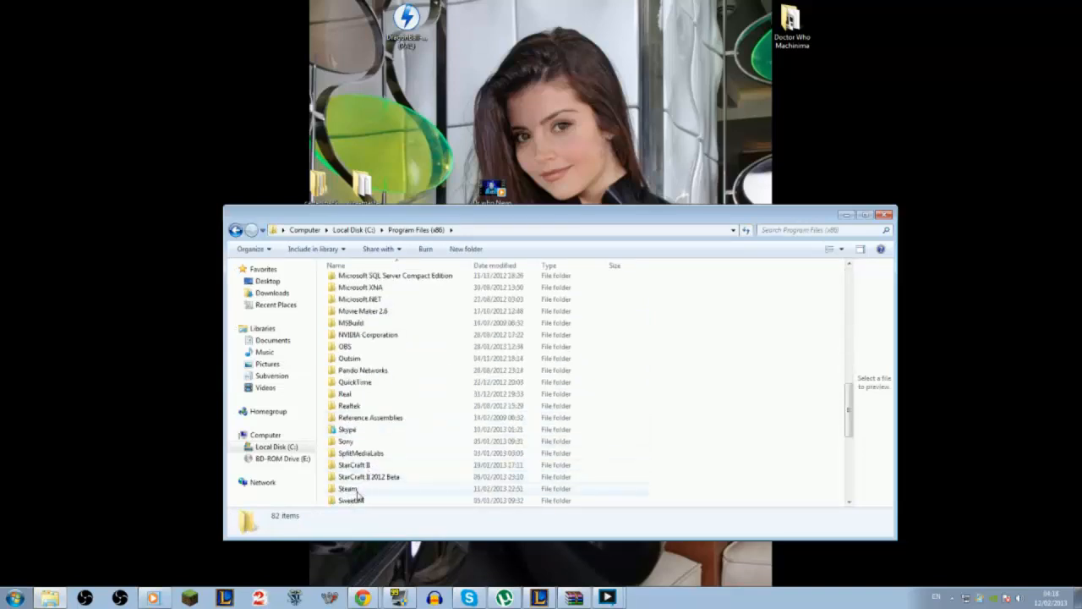
pyautogui.doubleClick(349, 487)
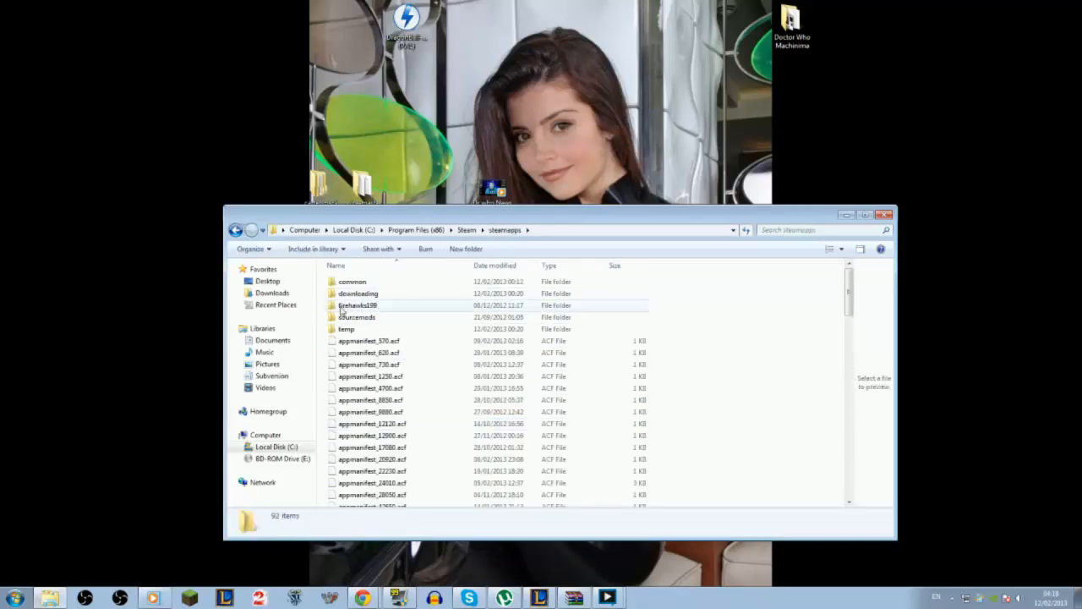
pyautogui.click(359, 305)
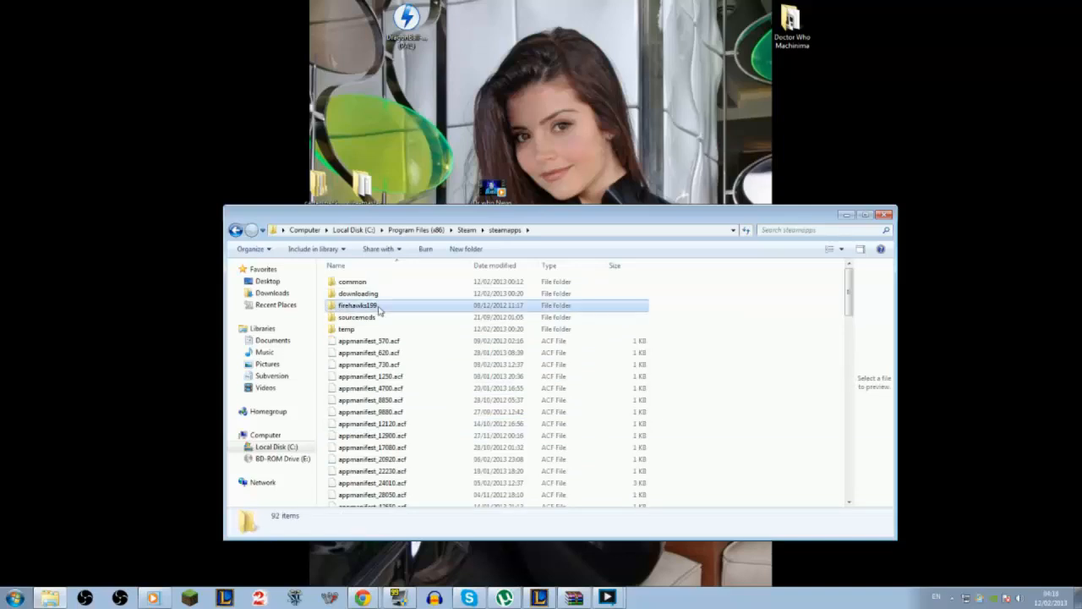
pyautogui.doubleClick(358, 304)
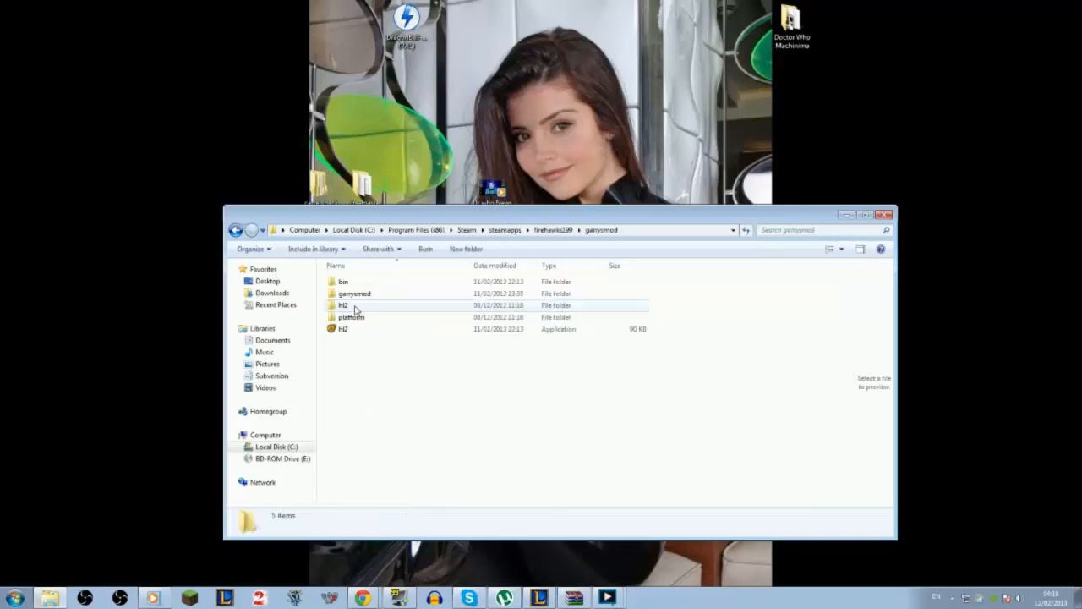
pyautogui.doubleClick(353, 294)
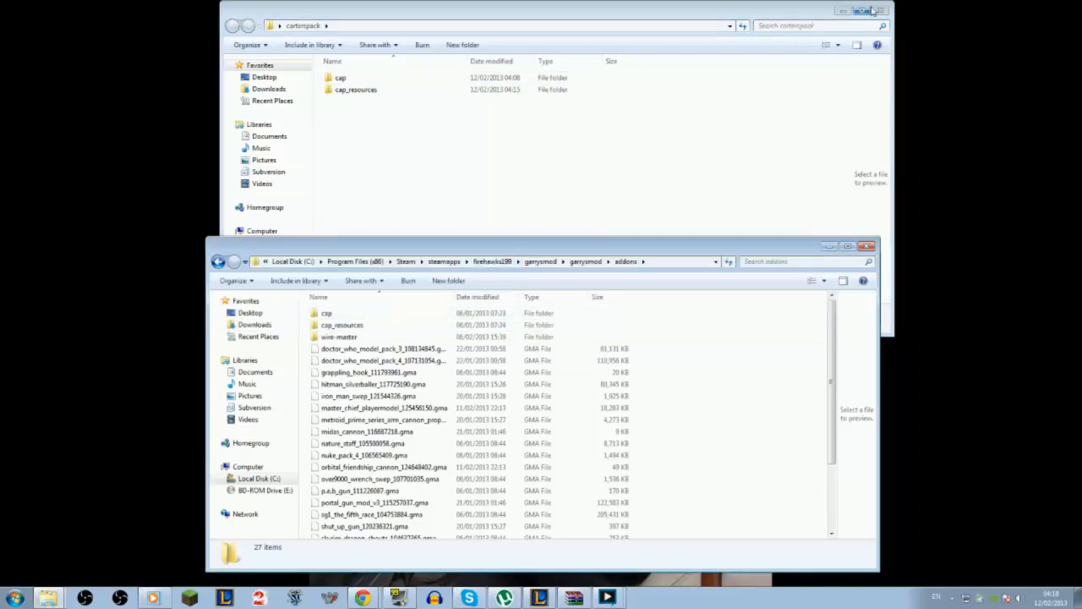
# Place cap, cap_resources and wire-master in the addons folder and launch Garry's Mod
pyautogui.click(880, 10)
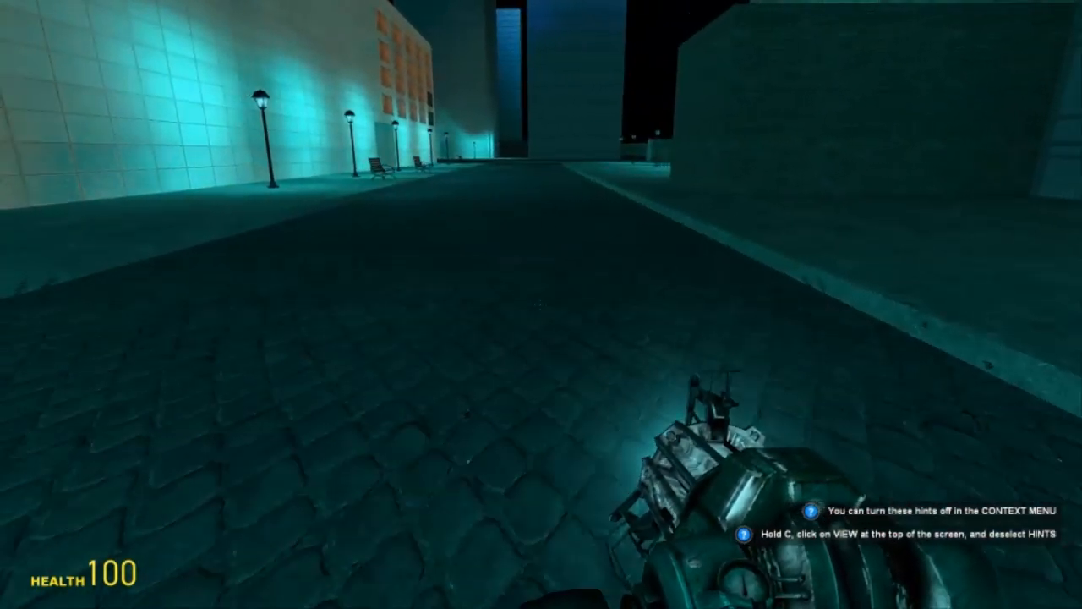
# Bring up the spawn menu with Q on the night city map
pyautogui.press('q')
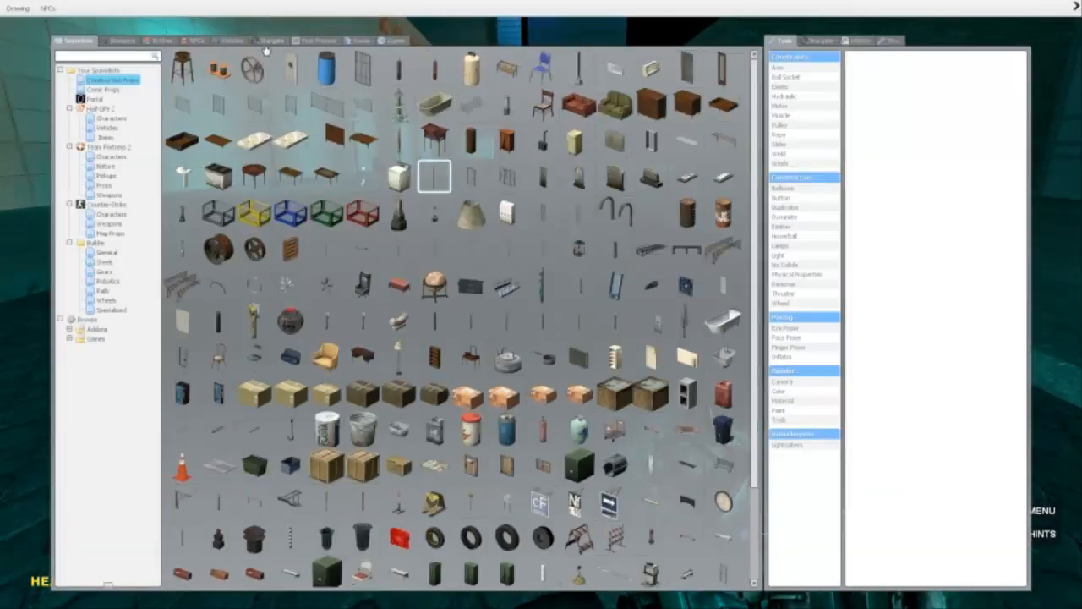
# Browse the Stargate spawn tab to Stargates and Rings and choose the ramp tool
pyautogui.click(271, 41)
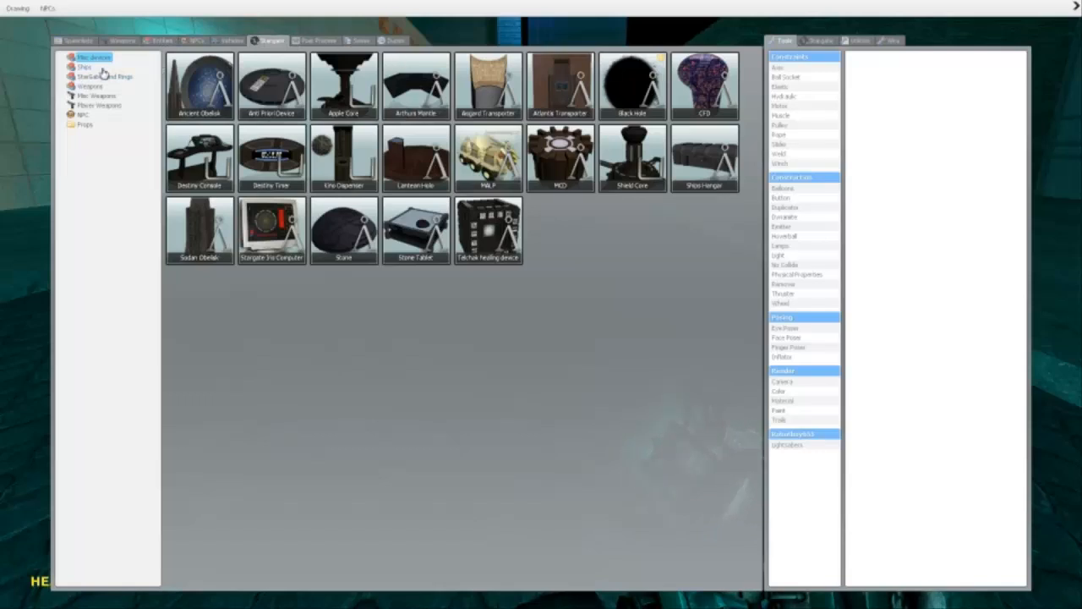
pyautogui.click(104, 76)
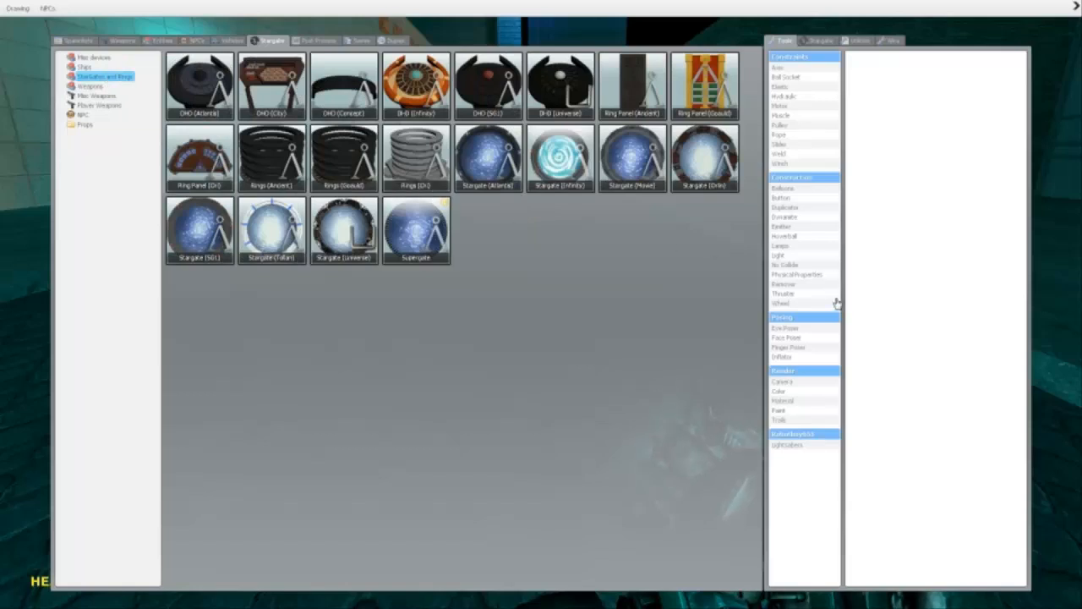
pyautogui.click(819, 41)
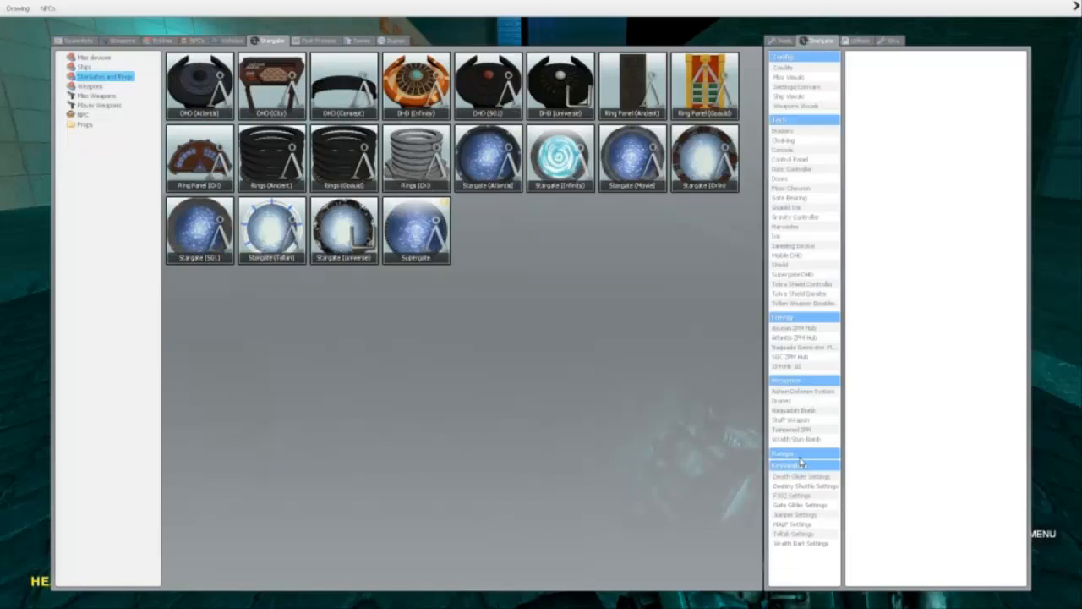
pyautogui.click(781, 454)
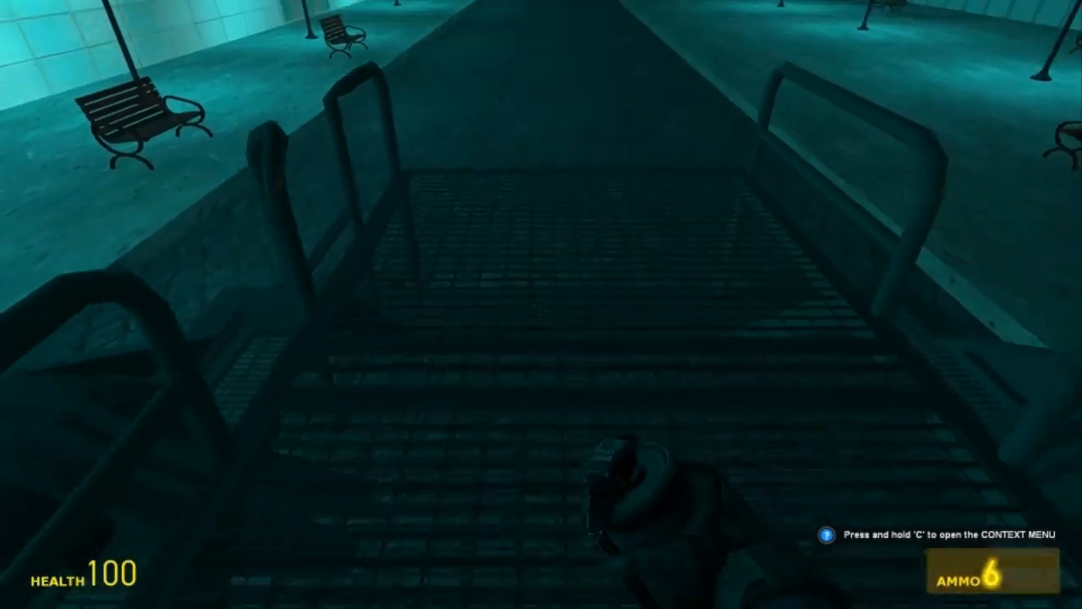
# Spawn a Stargate and stand it on the ramp in the street
pyautogui.press('c')
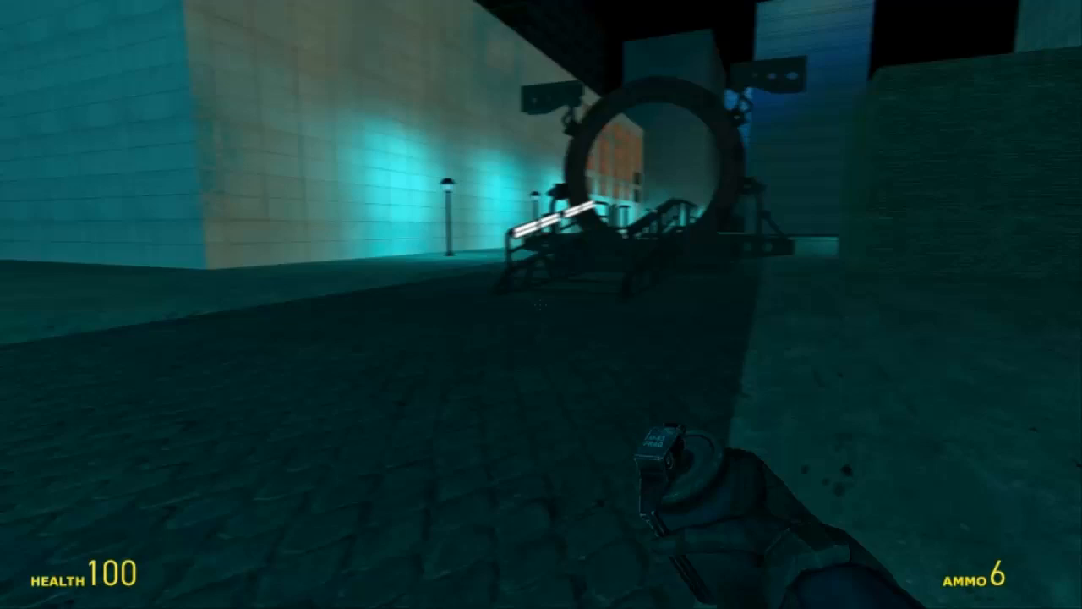
pyautogui.moveTo(541, 304)
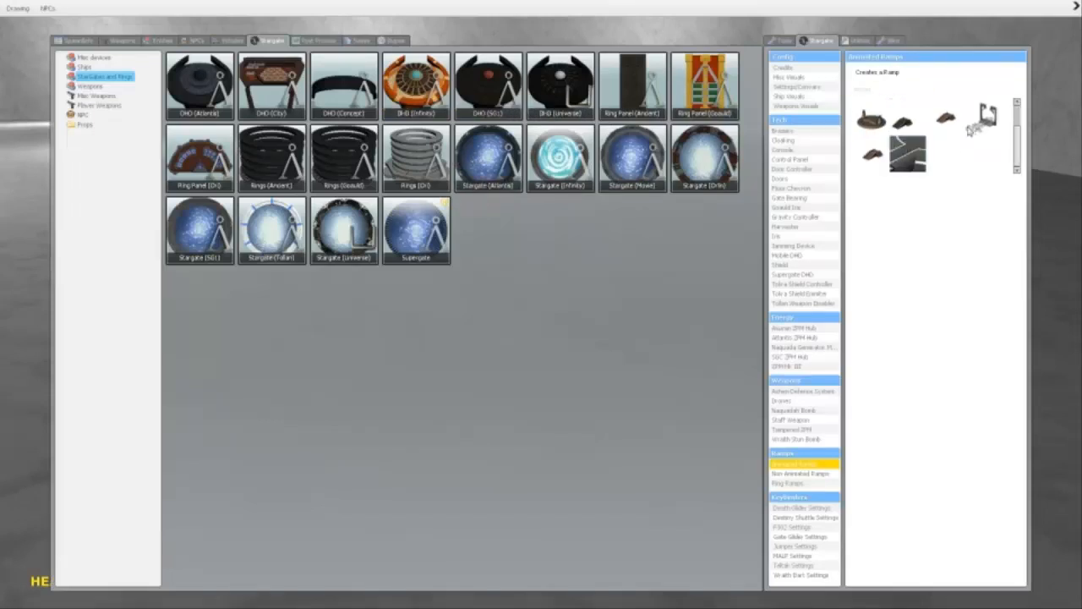
# Try one ramp model in the tool panel, then pick a different ramp design
pyautogui.click(907, 118)
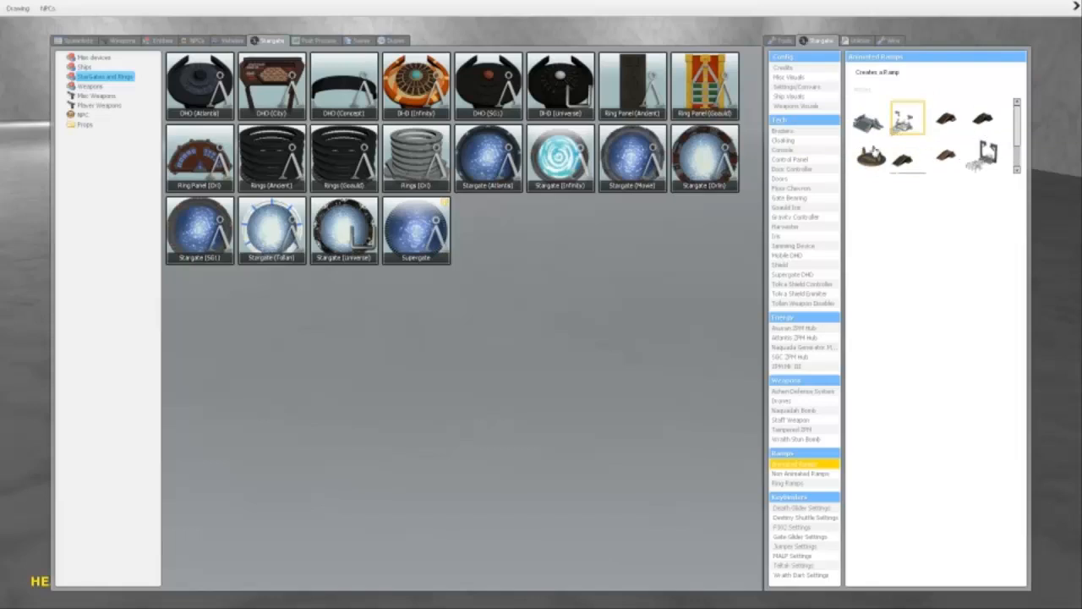
pyautogui.click(871, 156)
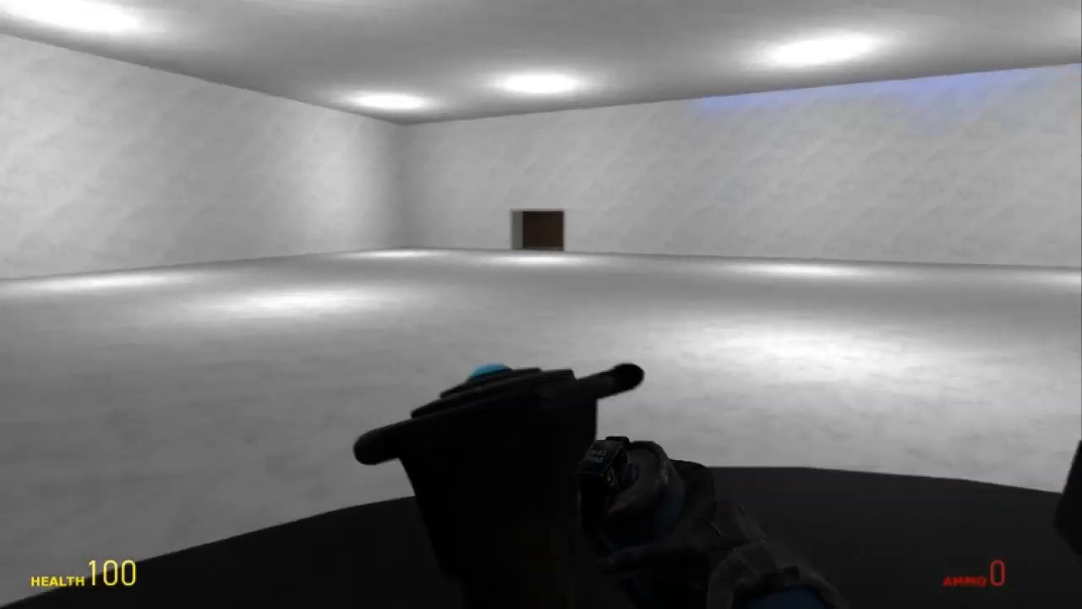
pyautogui.moveTo(542, 169)
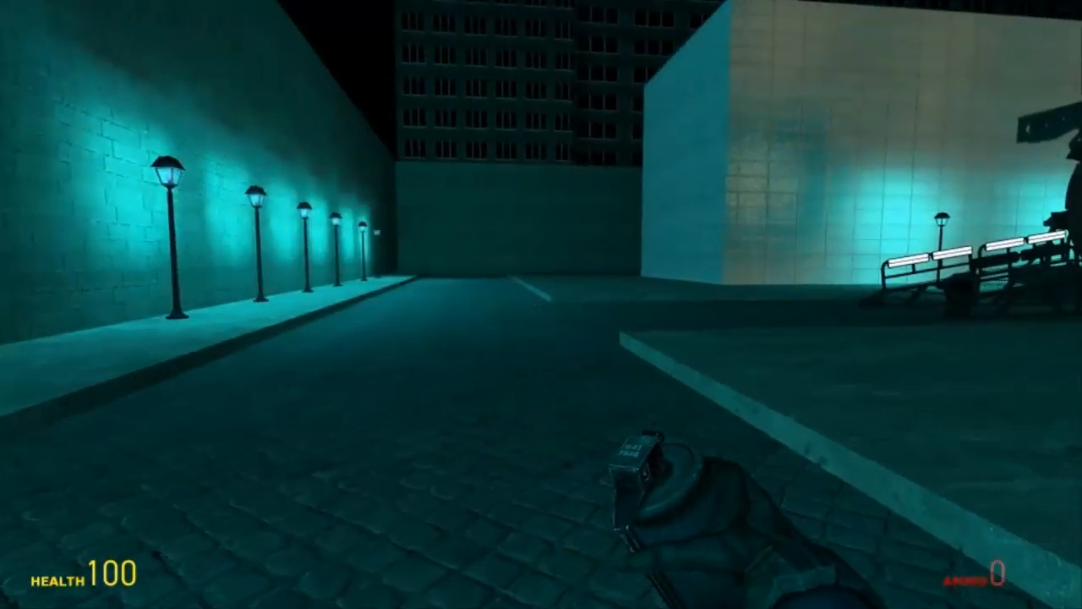
pyautogui.moveTo(541, 305)
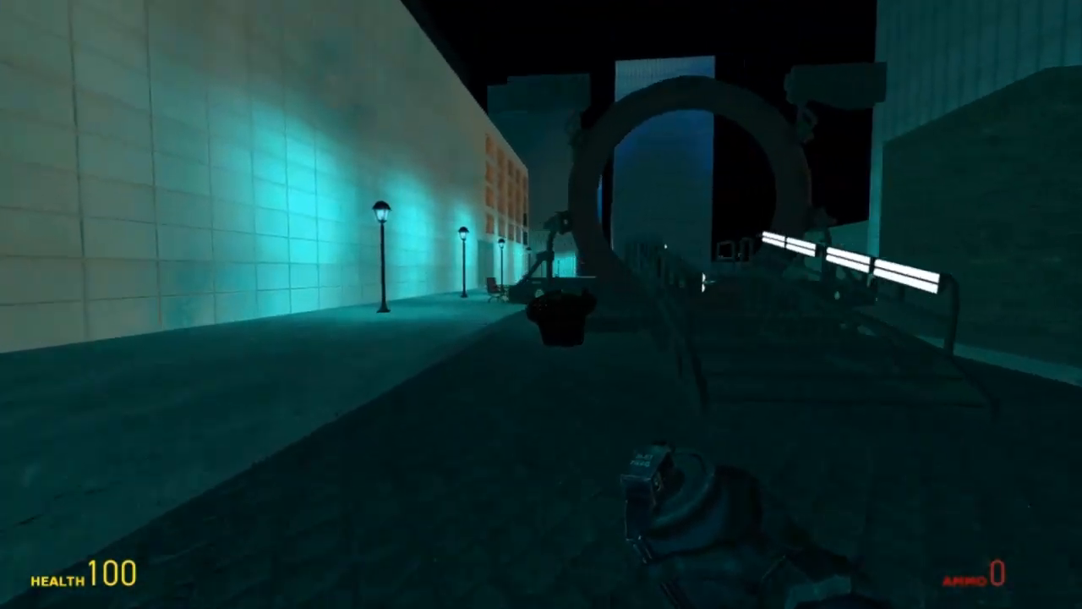